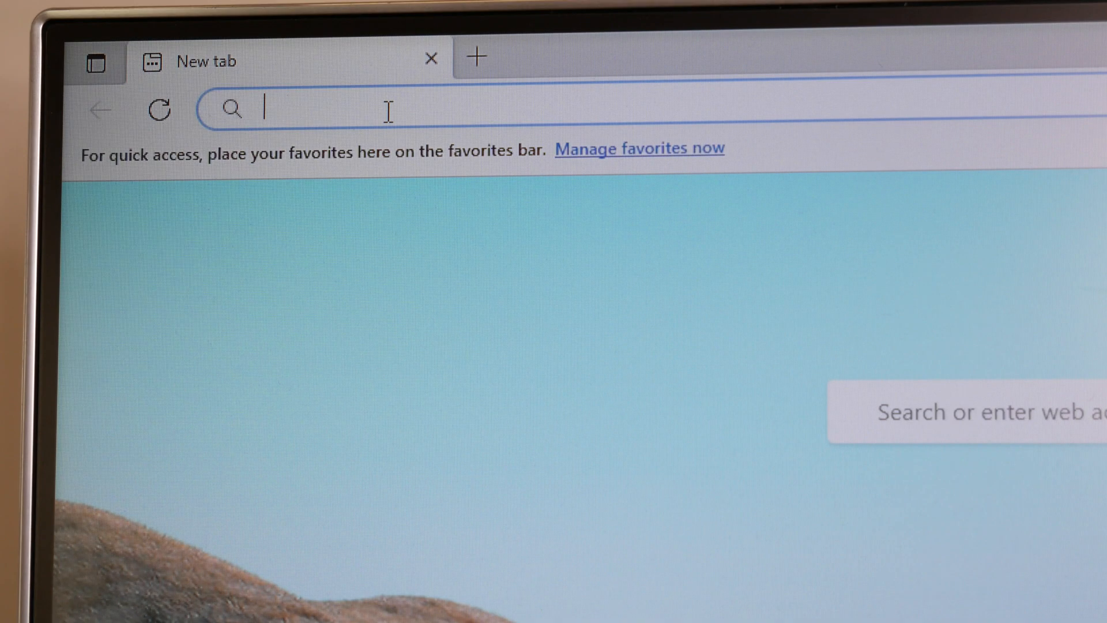
mouse_move(349, 101)
type("10")
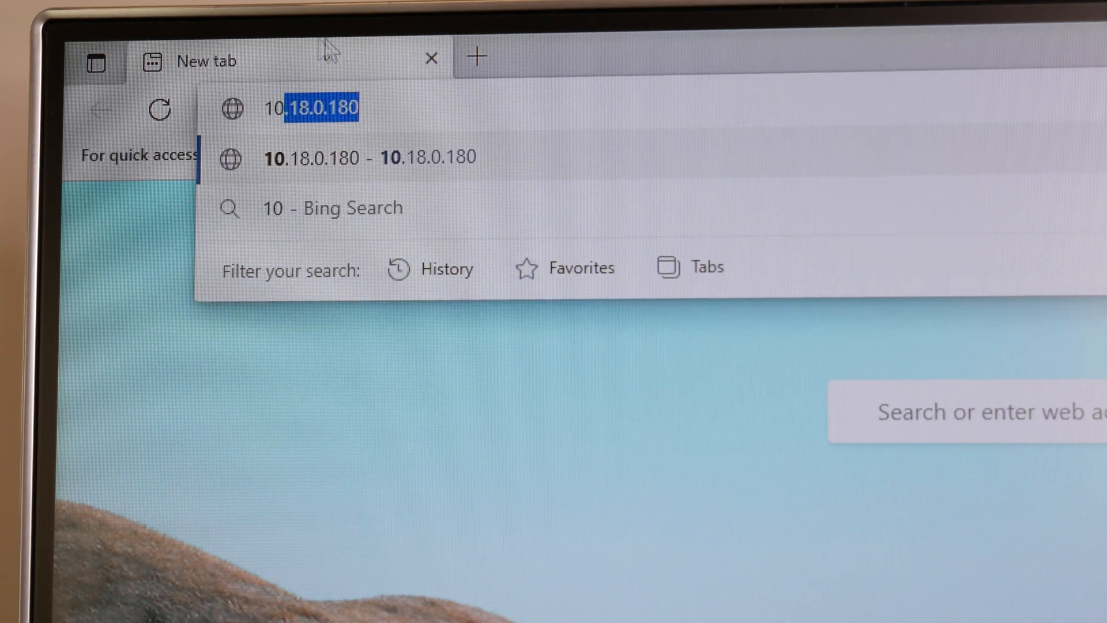
Load the device page at 10.18.0.180 in Edge
key("Enter")
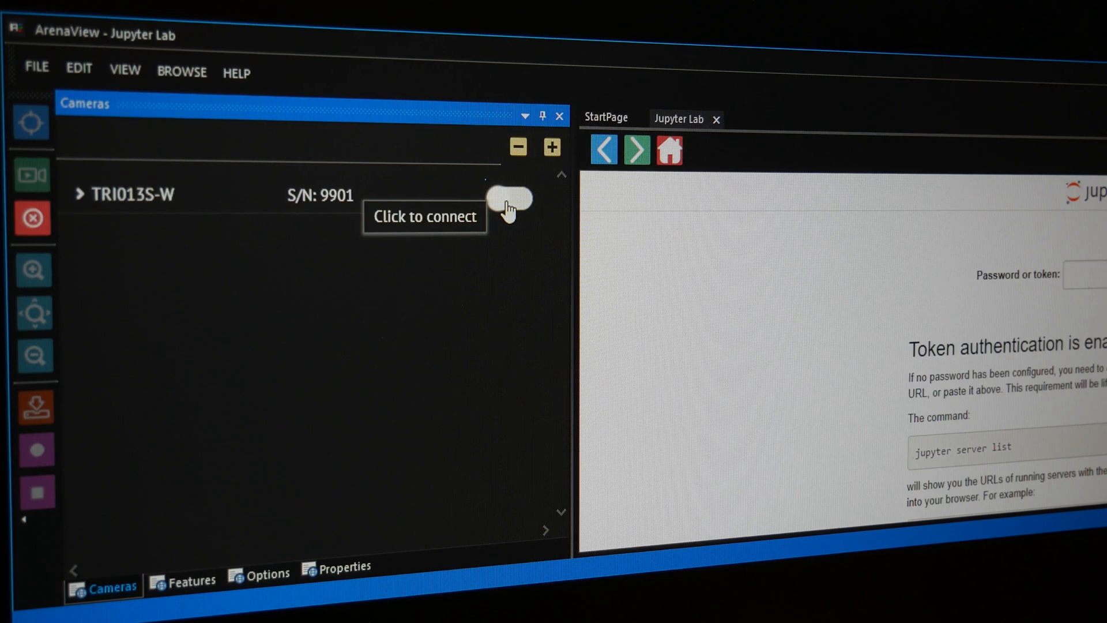
Connect the TRI013S-W camera and select Line 3 in the Digital IO features
left_click(509, 199)
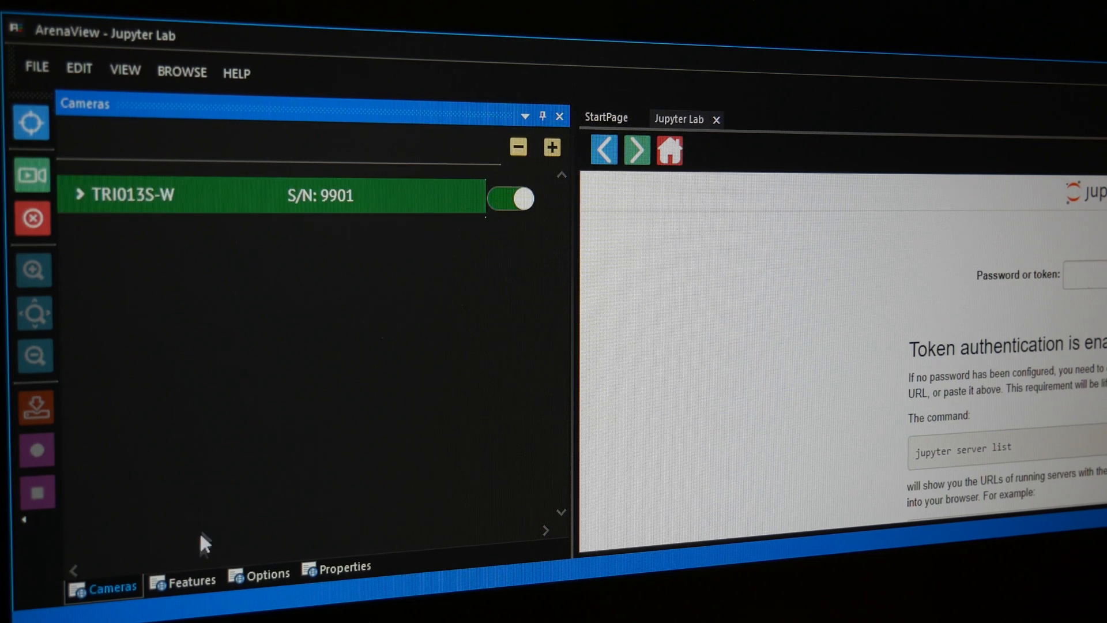
left_click(189, 579)
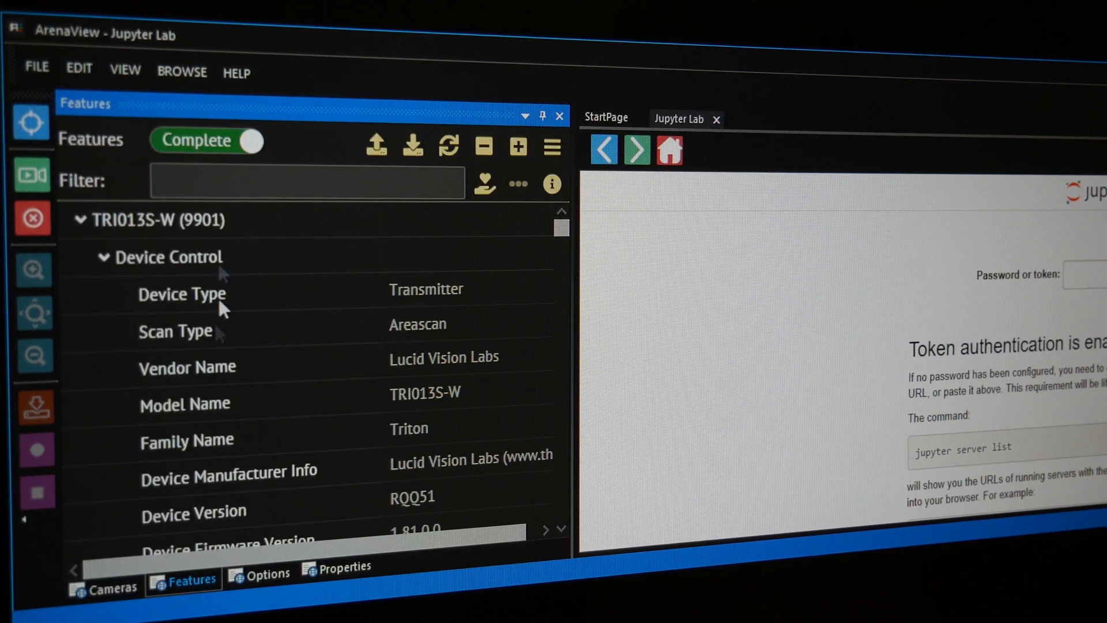
type("line")
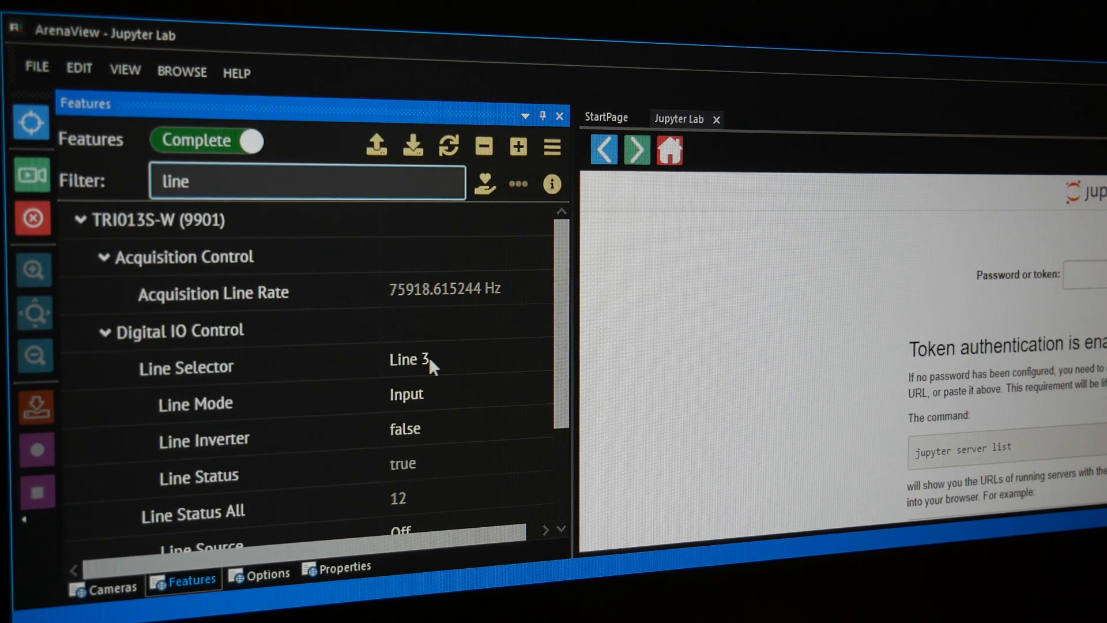
left_click(424, 360)
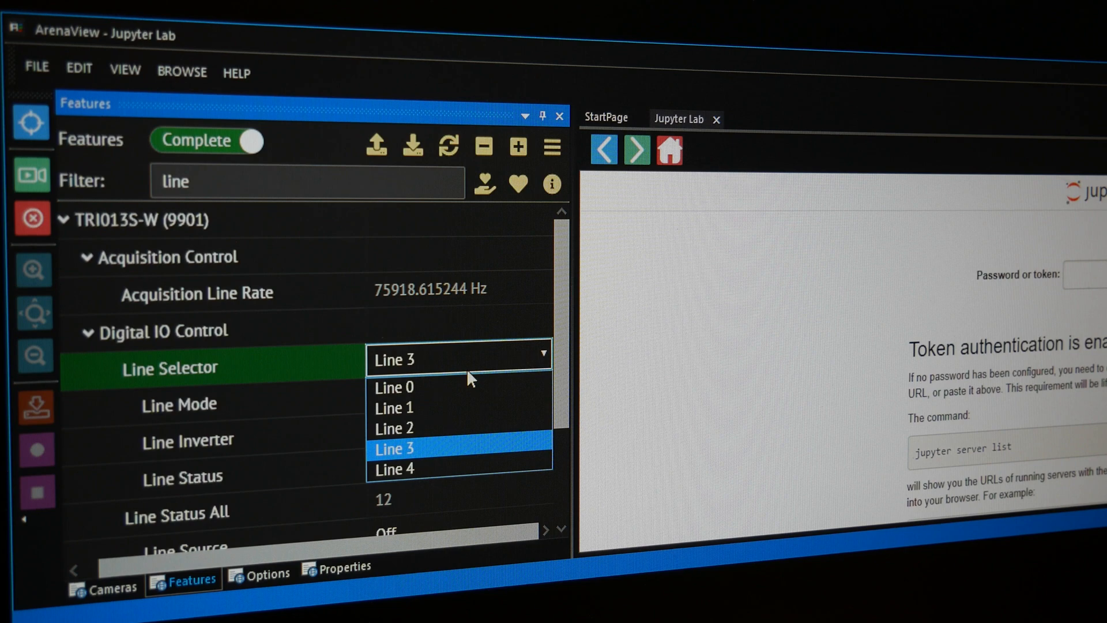
mouse_move(439, 450)
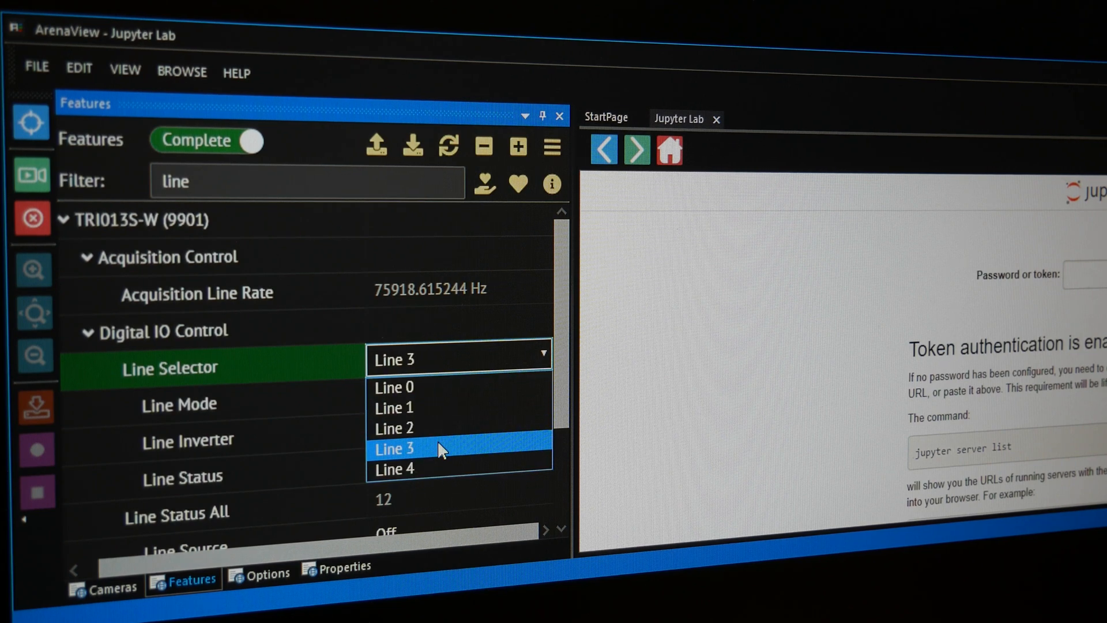
left_click(394, 448)
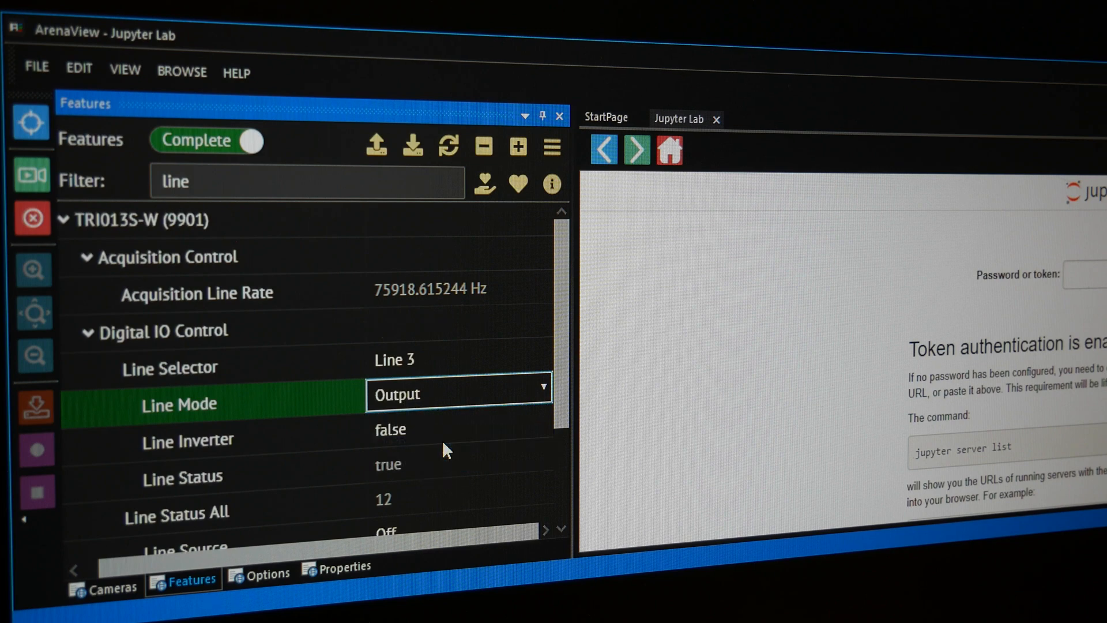
Make Line 3 an inverted output sourced from User Output 0
left_click(459, 429)
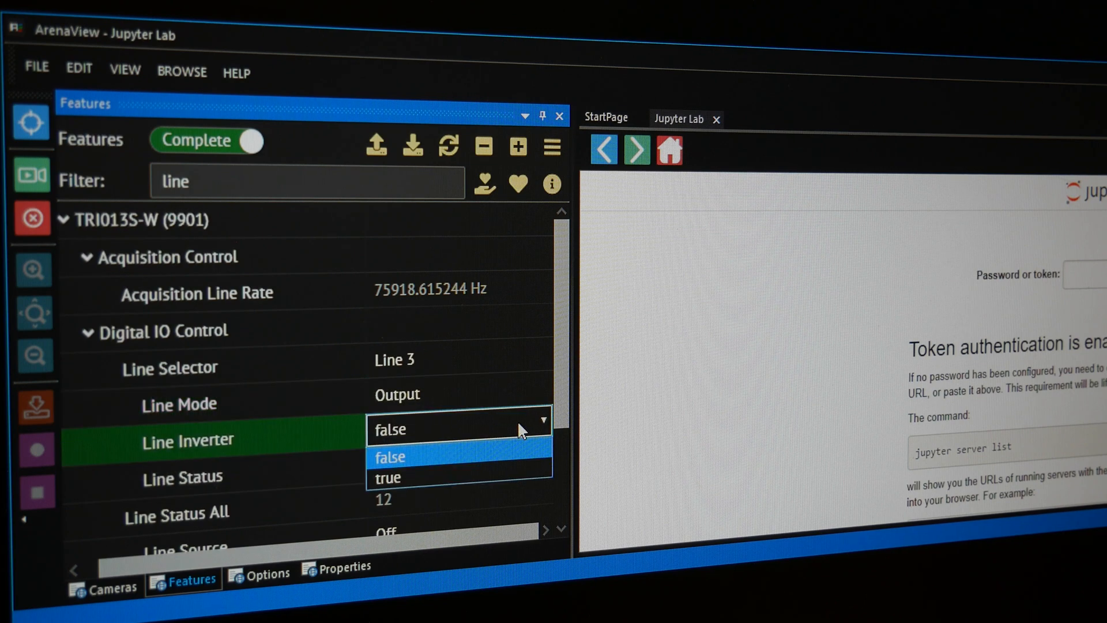
left_click(388, 477)
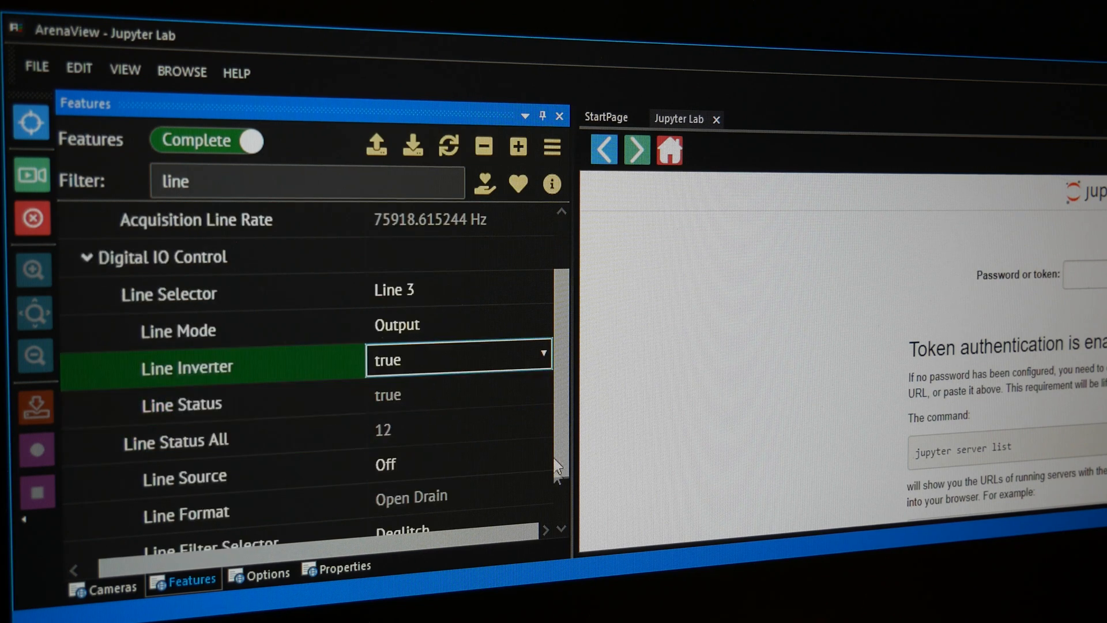
scroll("down", 3)
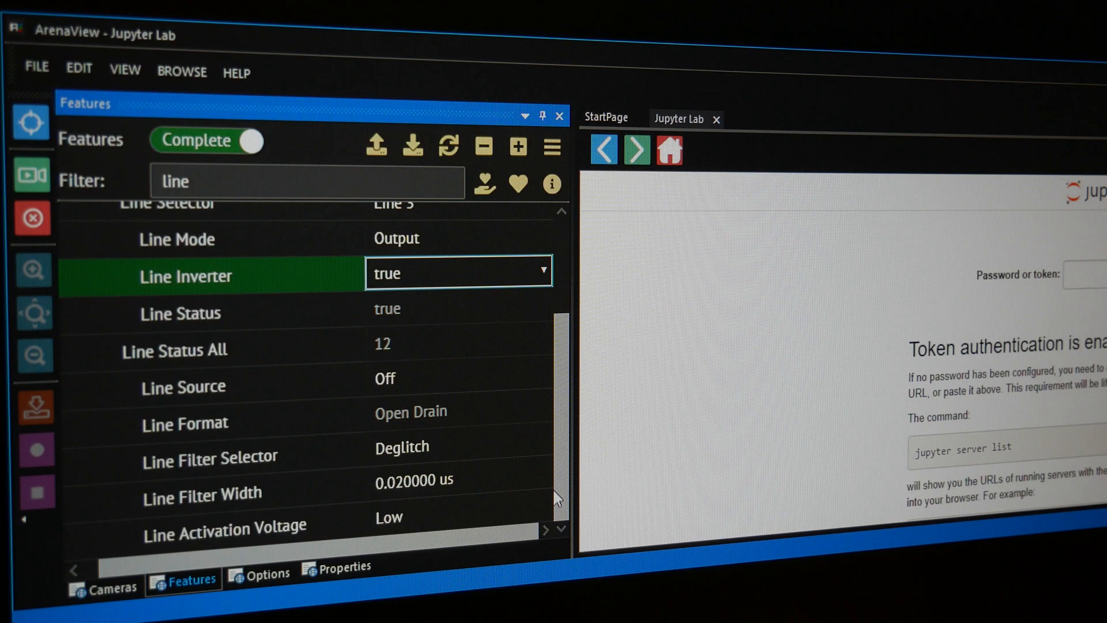
left_click(458, 373)
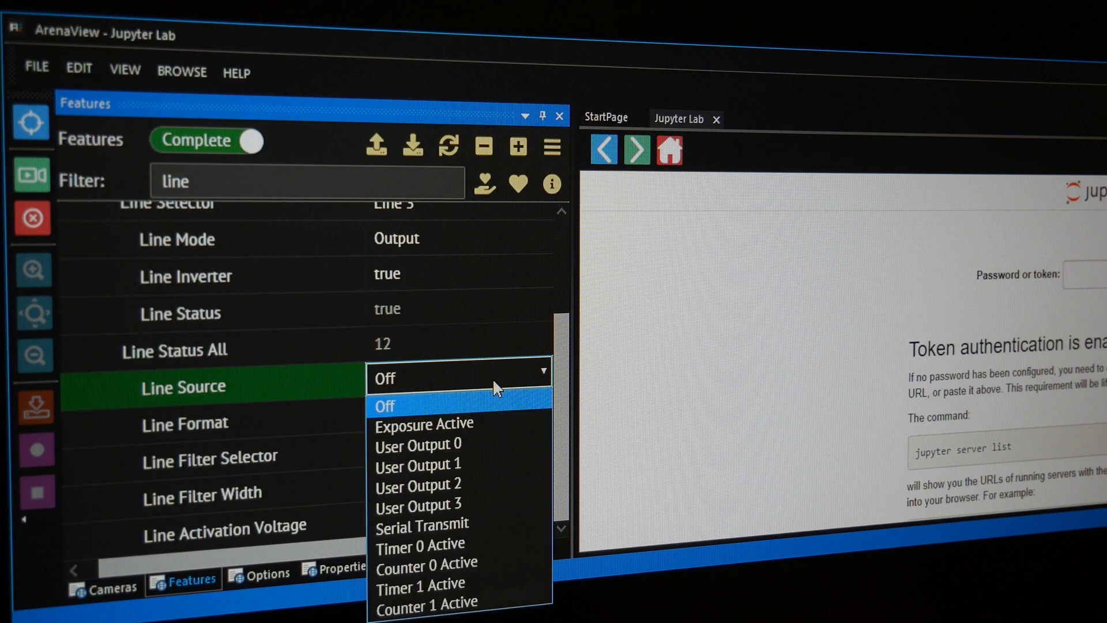
left_click(418, 443)
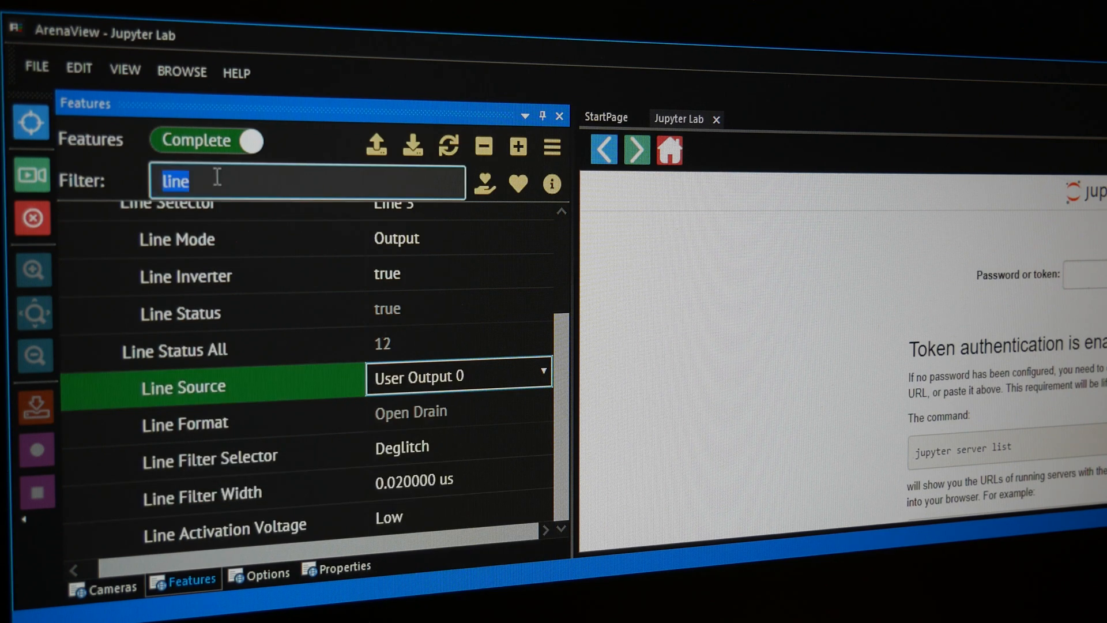
type("user out")
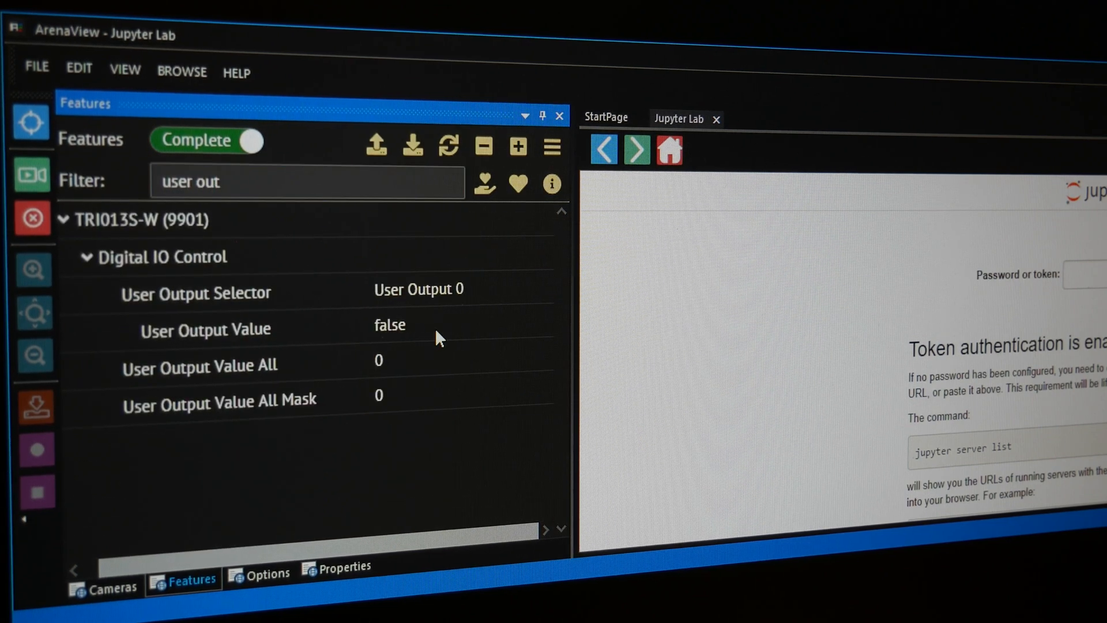
Set User Output Value to true and start the live stream of the coffee beans
left_click(388, 325)
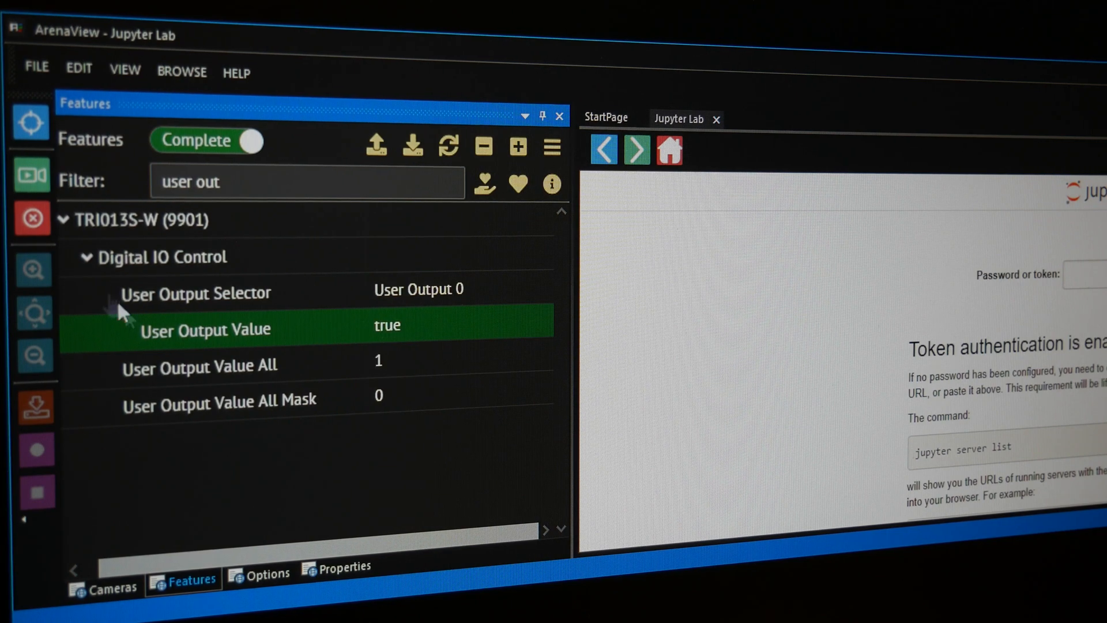
left_click(31, 174)
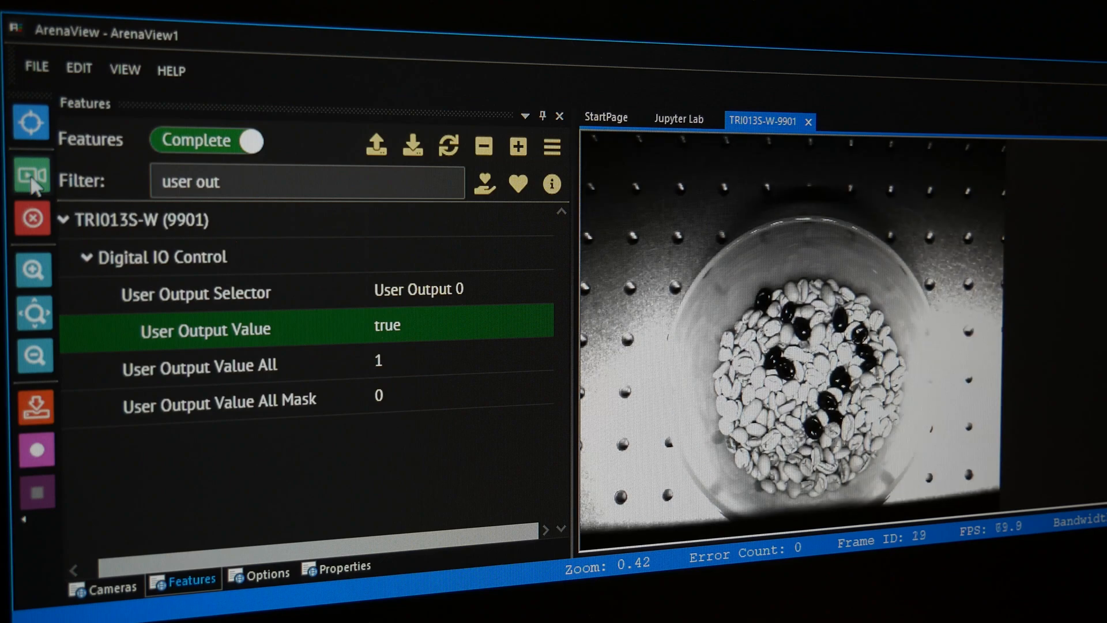
mouse_move(32, 176)
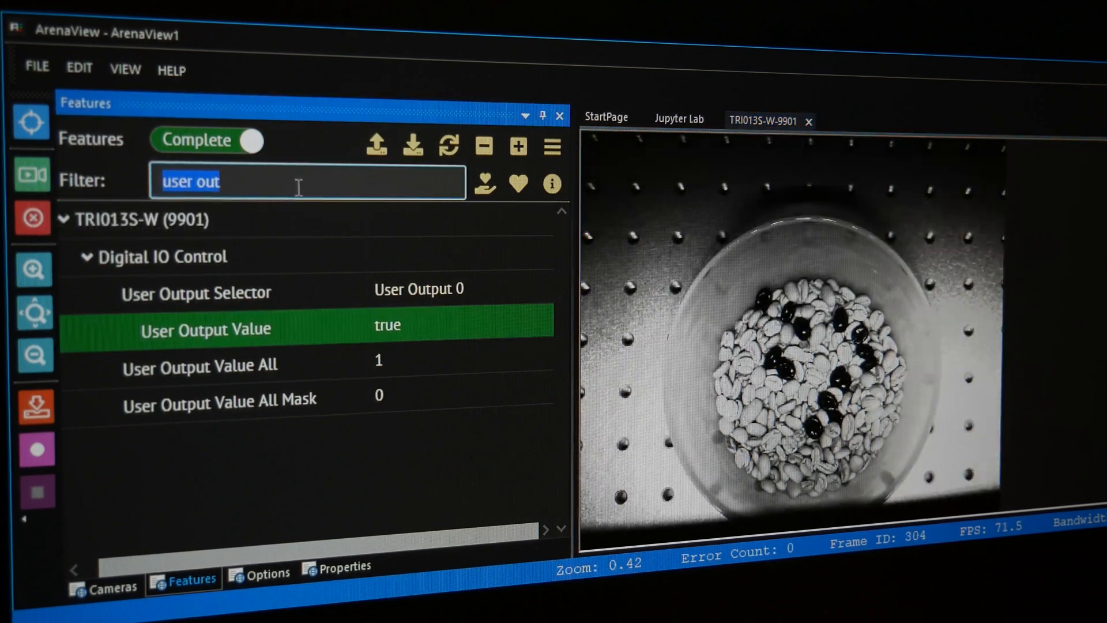
type("expo")
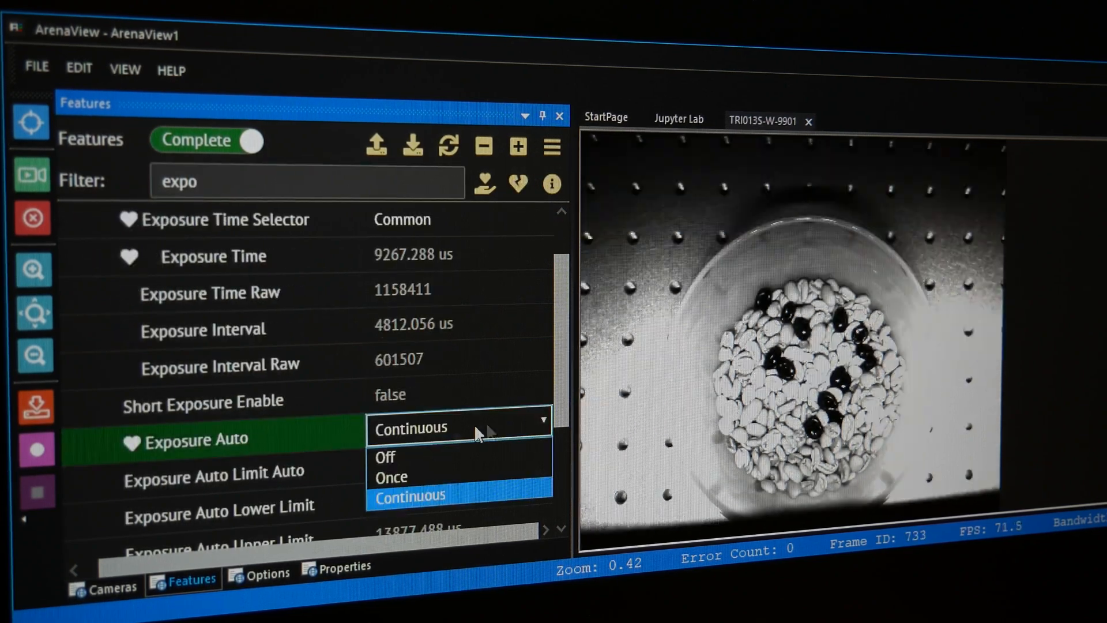
Set Exposure Auto to Off and close the live stream
left_click(385, 457)
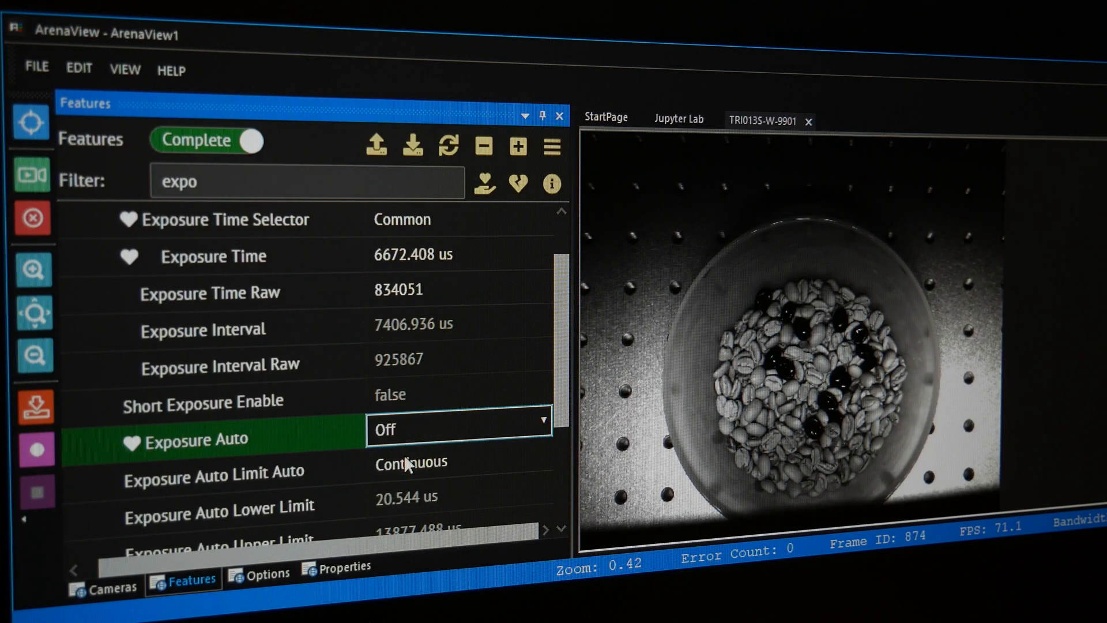
mouse_move(402, 472)
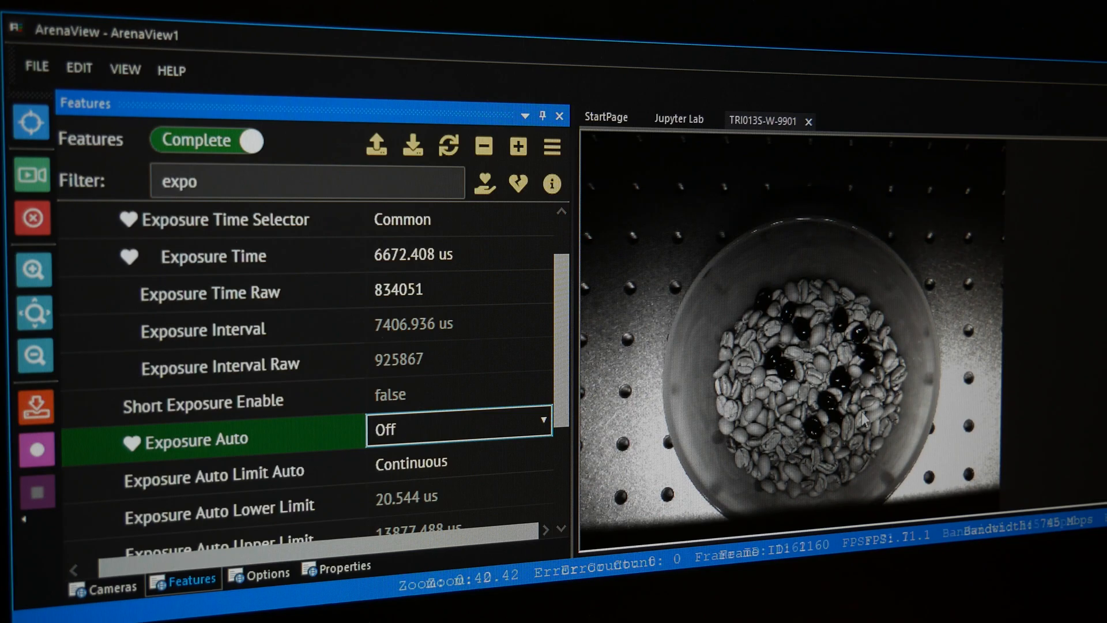
left_click(677, 119)
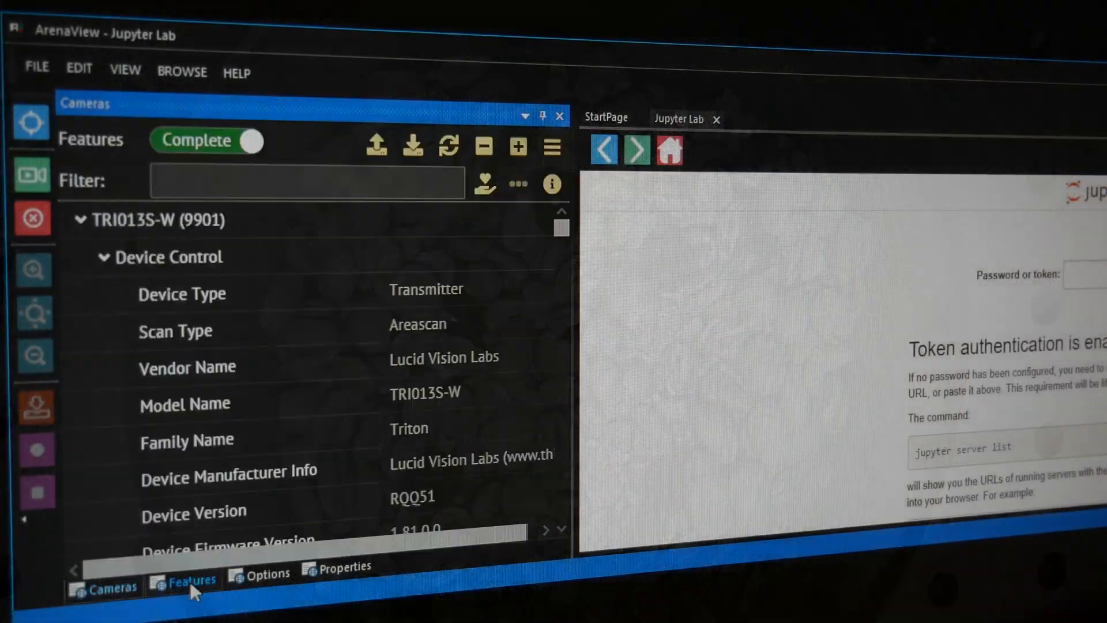
Filter the features by 'line', then log into Jupyter with the token
left_click(192, 579)
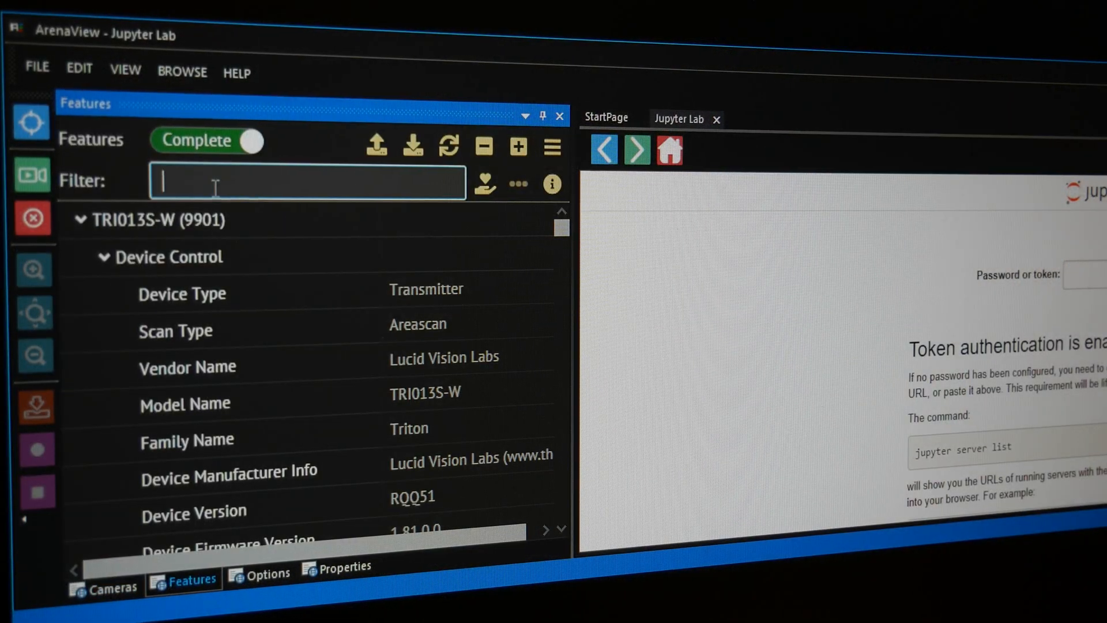
type("line")
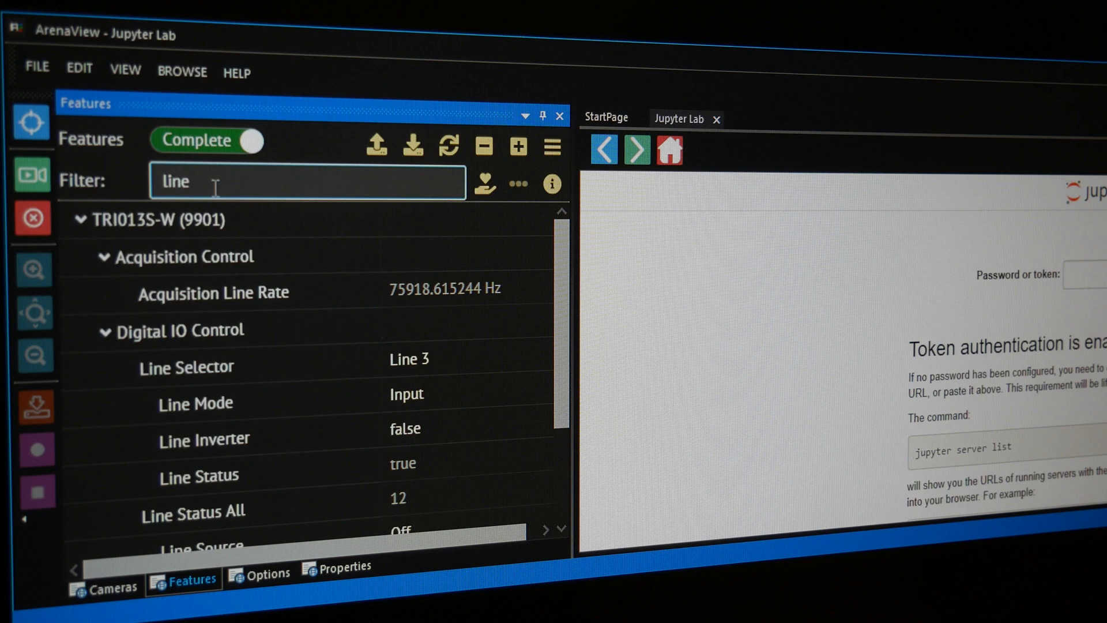
mouse_move(498, 371)
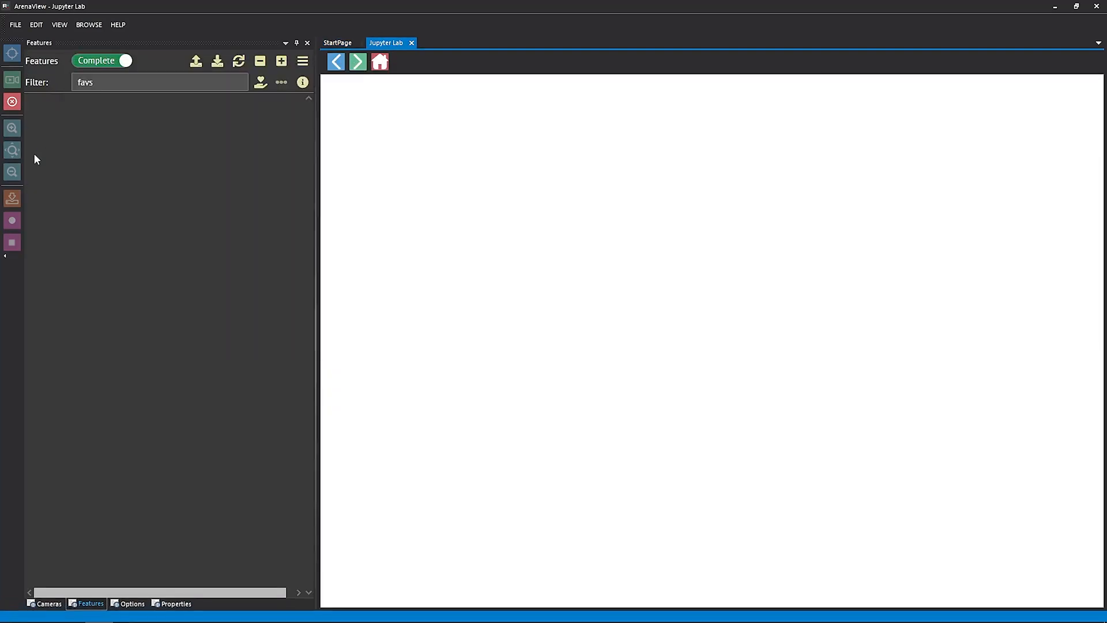
mouse_move(65, 185)
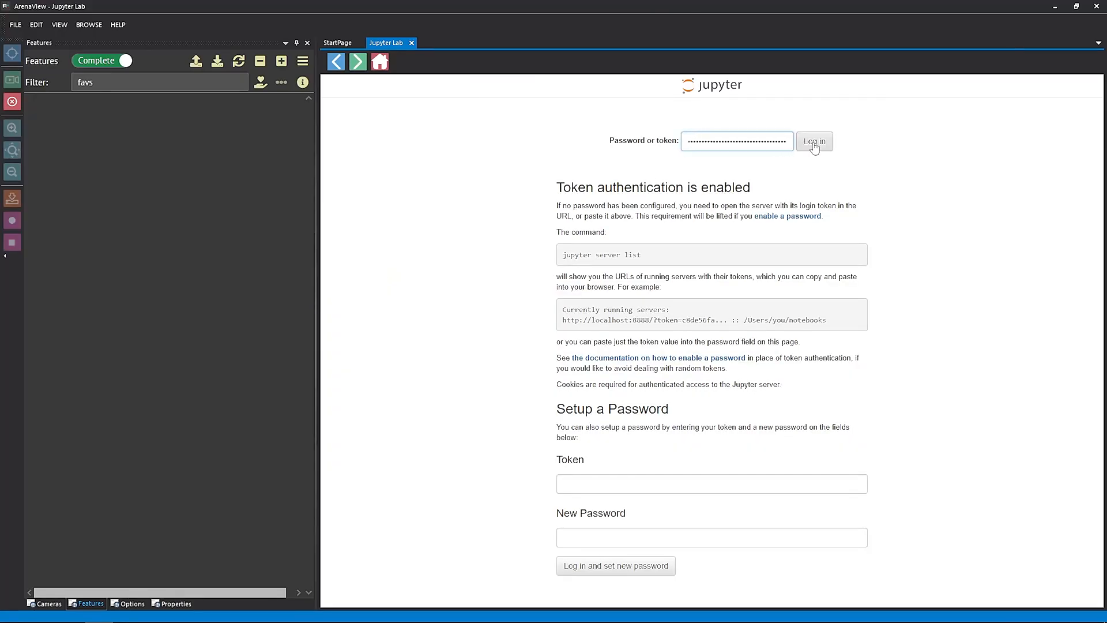
left_click(813, 141)
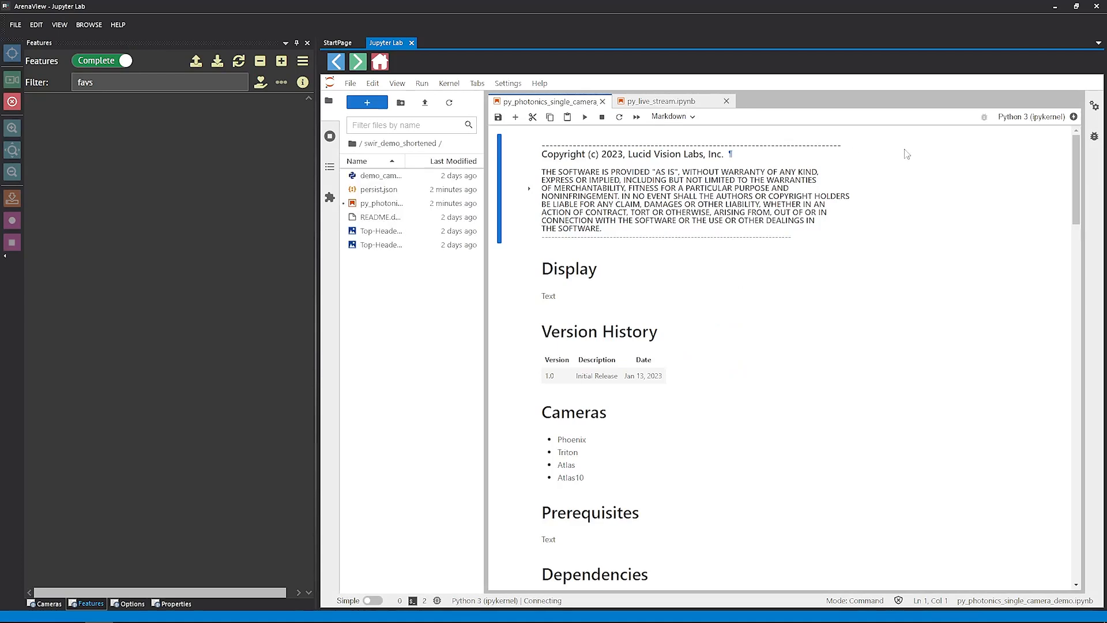
Review the Camera 0 settings and streaming cells, then request a kernel restart
scroll("down", 3)
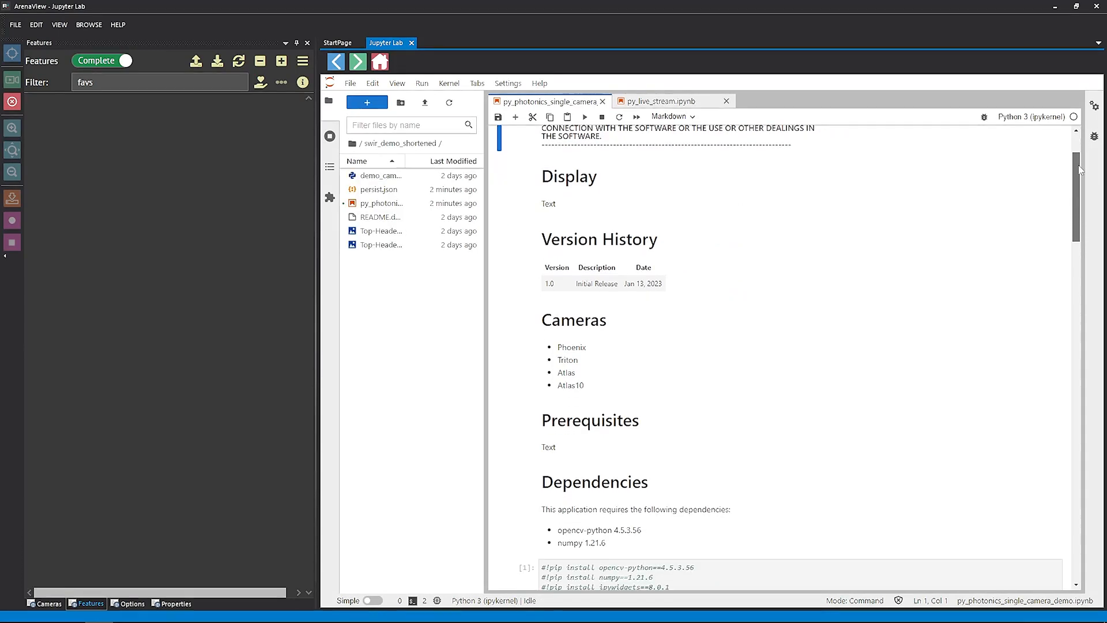
scroll("down", 3)
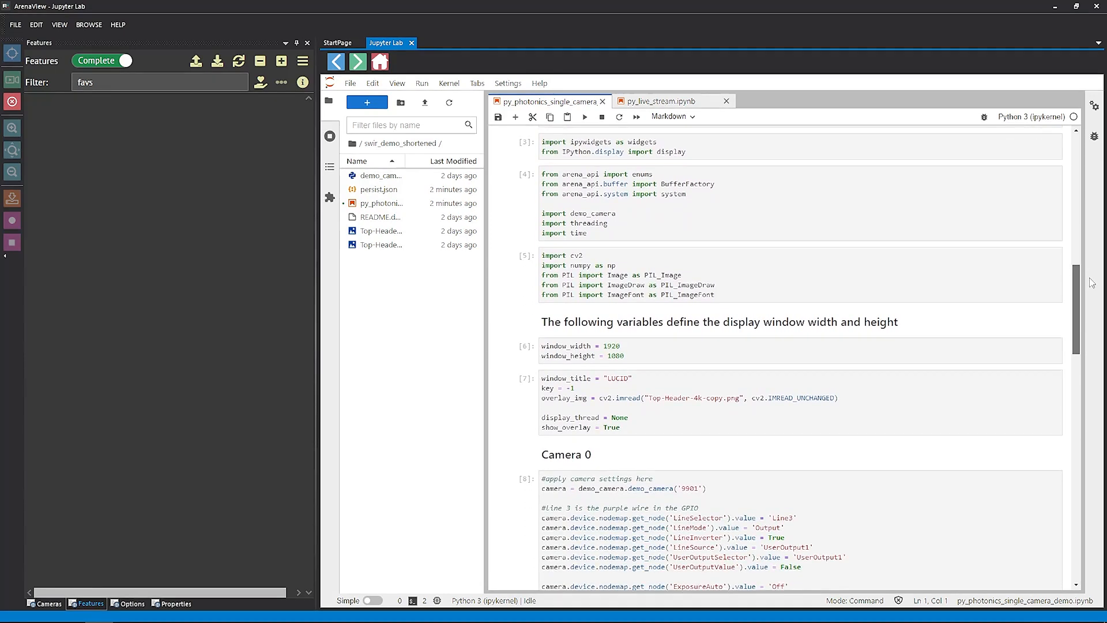
left_click(712, 452)
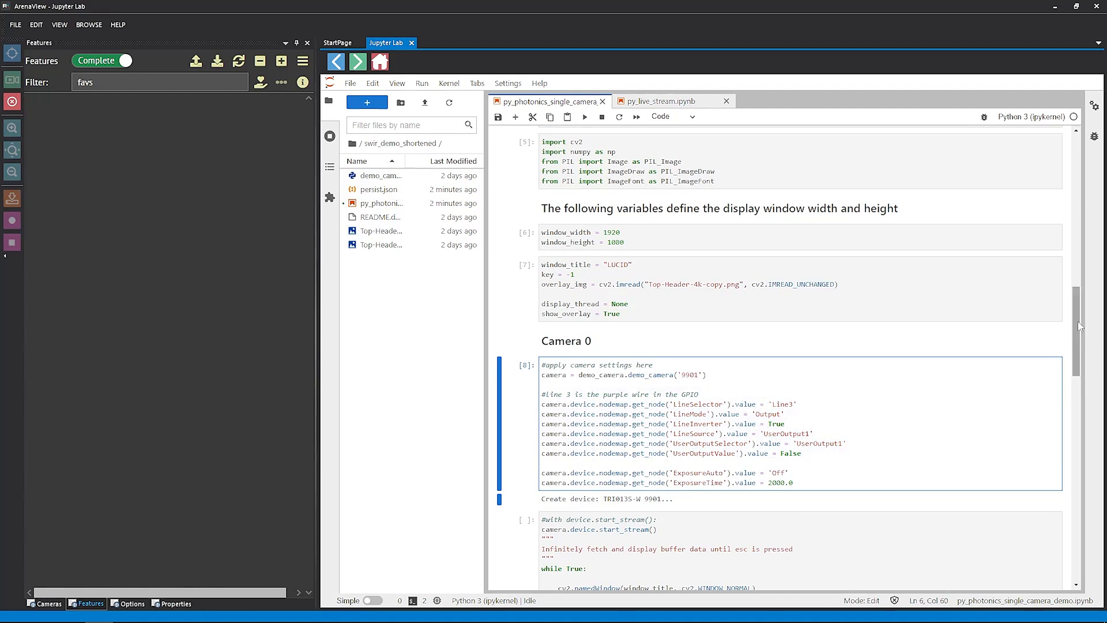
scroll("down", 3)
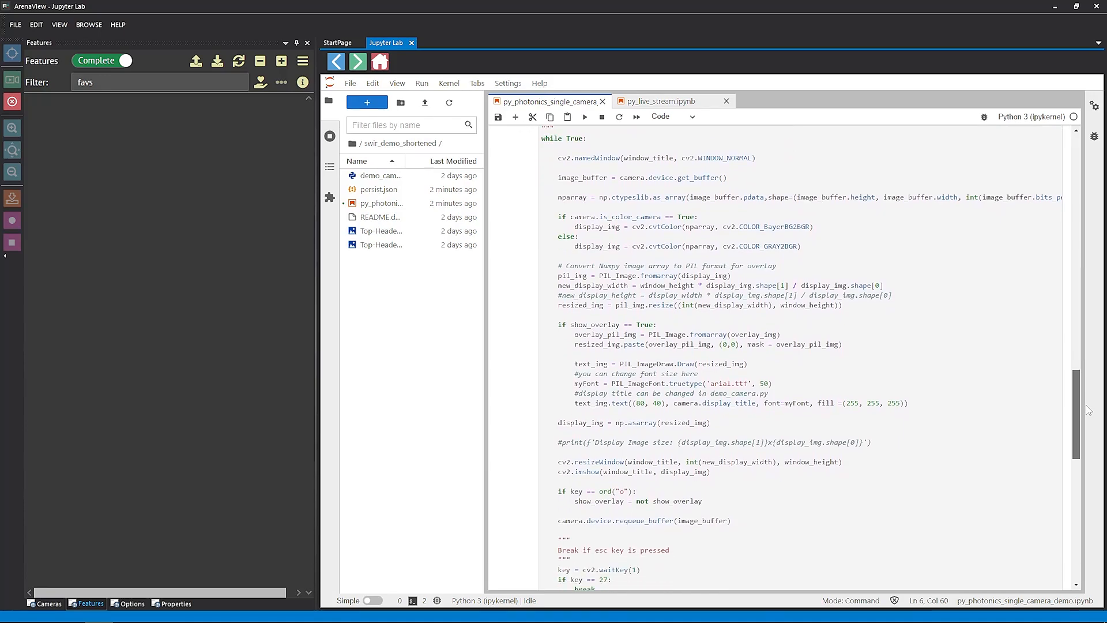
scroll("down", 3)
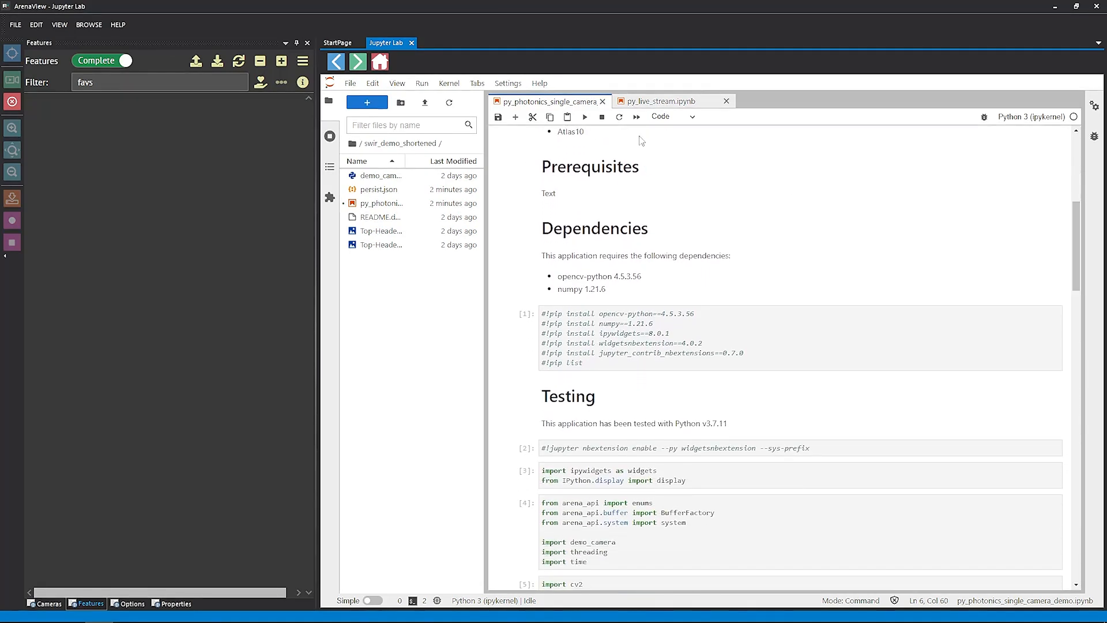
left_click(620, 116)
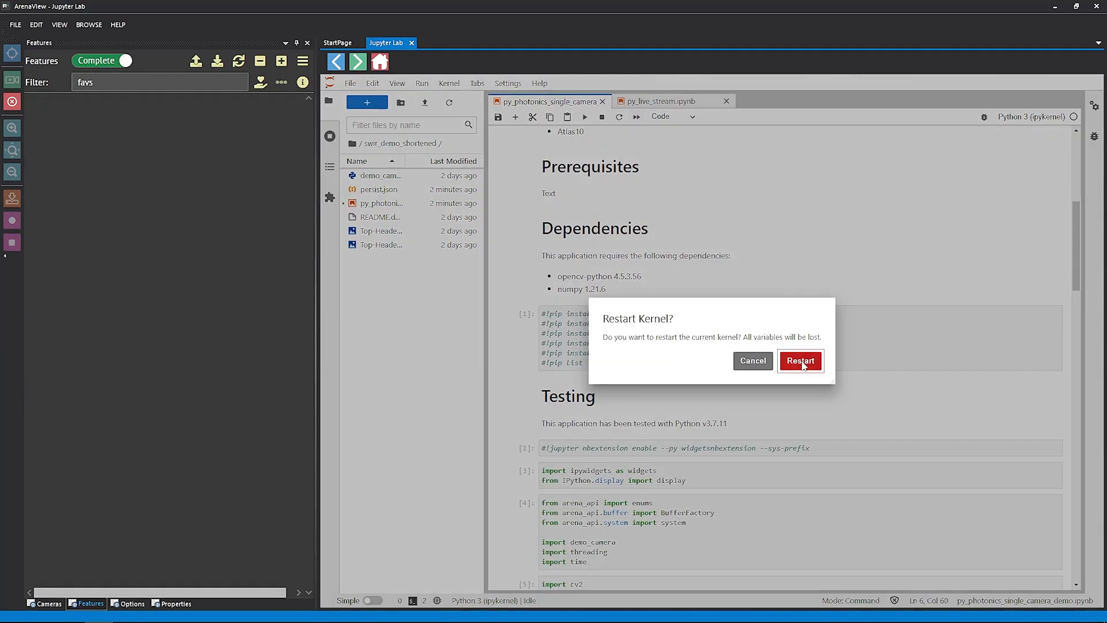
Confirm the kernel restart so the notebook reruns and the LUCID stream window opens
left_click(800, 359)
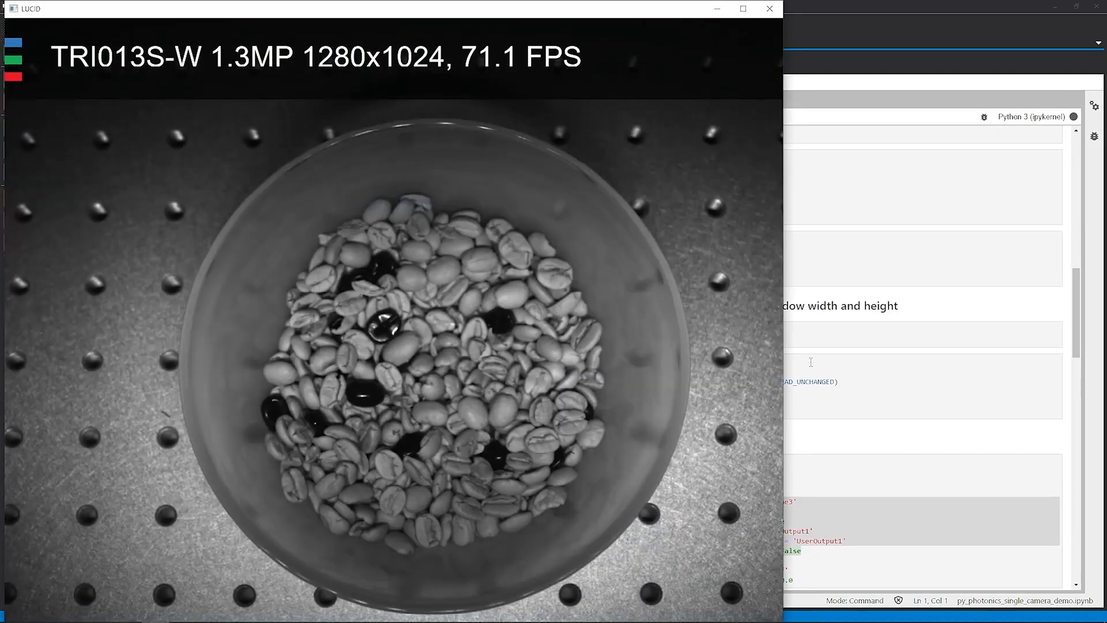
mouse_move(578, 345)
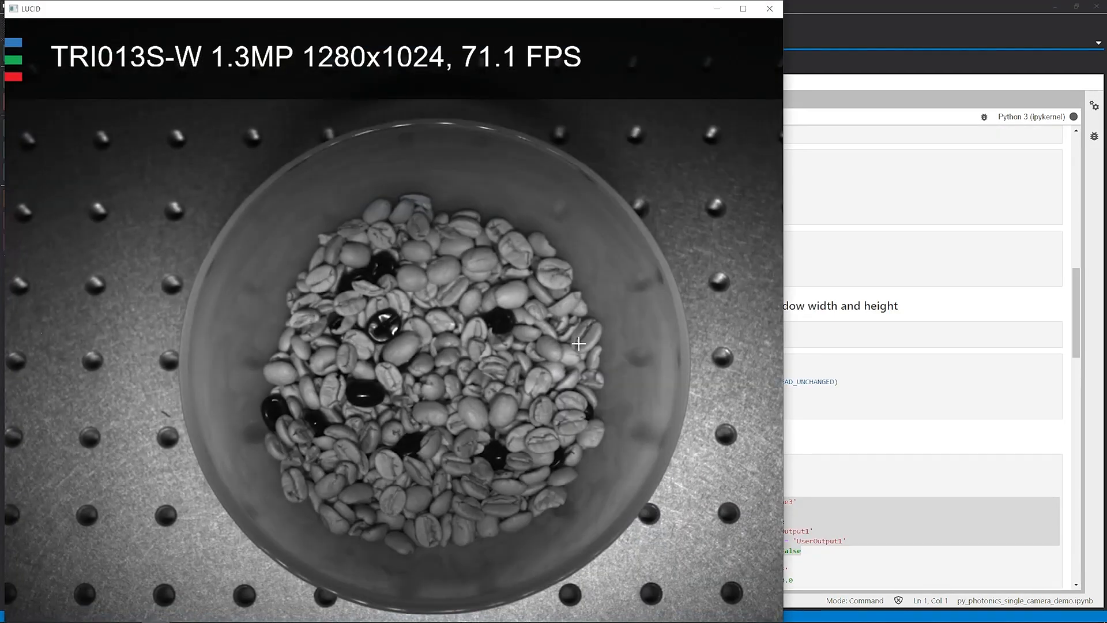